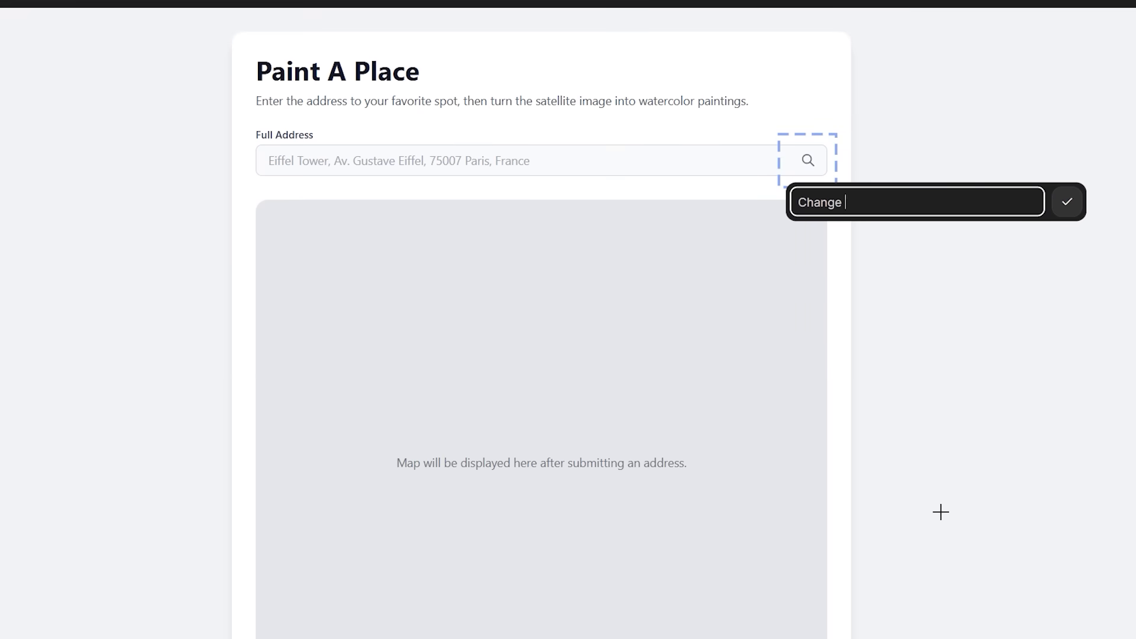
type("the button desi")
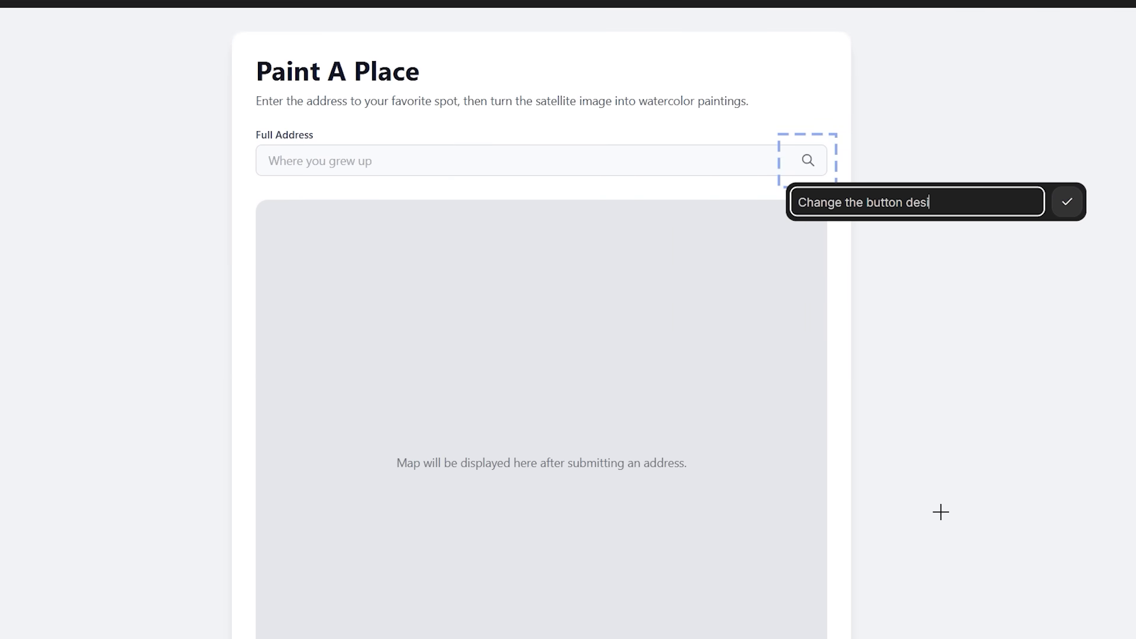